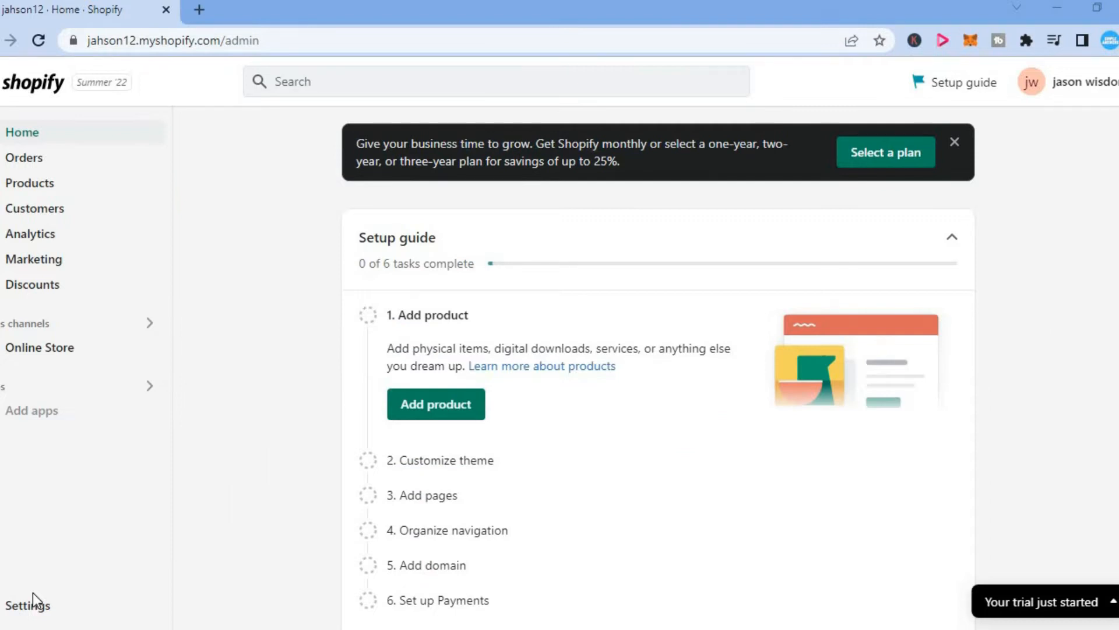
{"action": "mouse_move", "coordinate": [227, 407]}
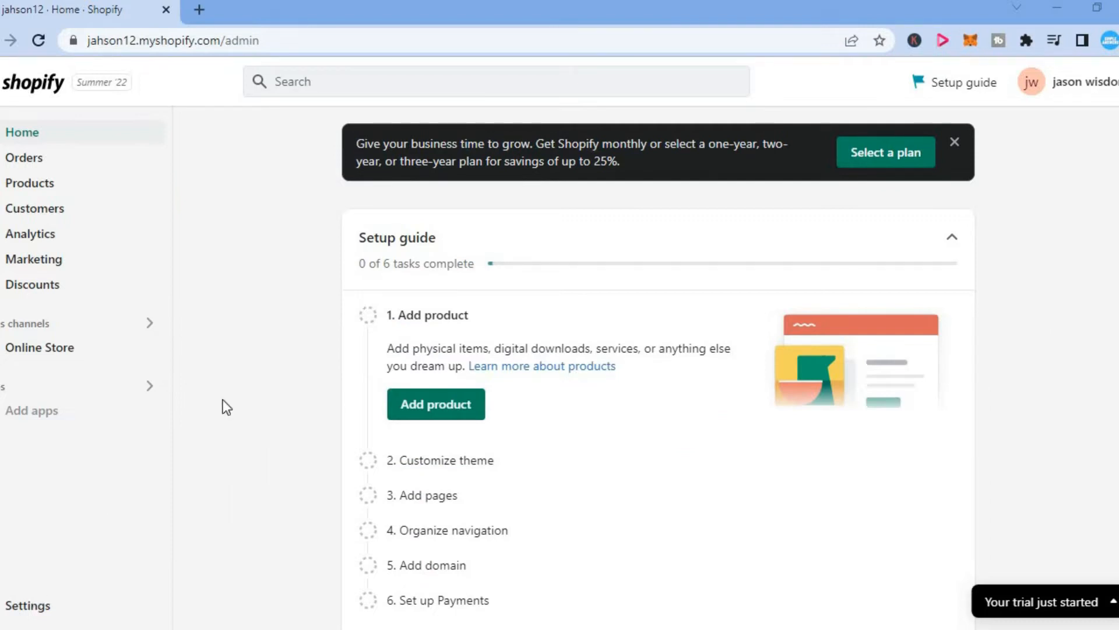
{"action": "mouse_move", "coordinate": [254, 142]}
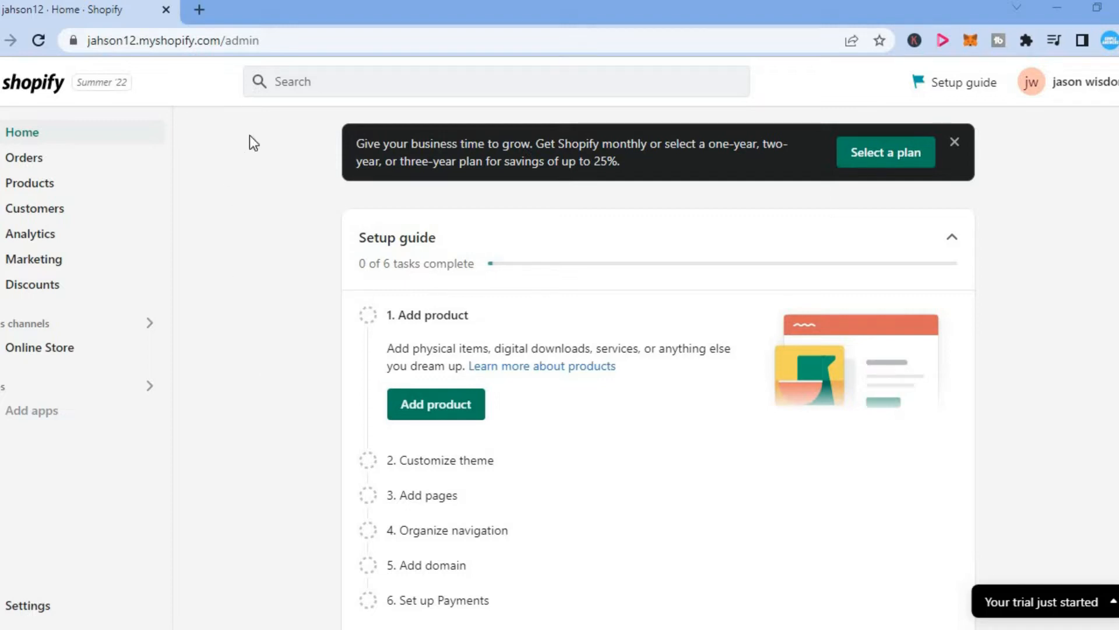
{"action": "mouse_move", "coordinate": [827, 36]}
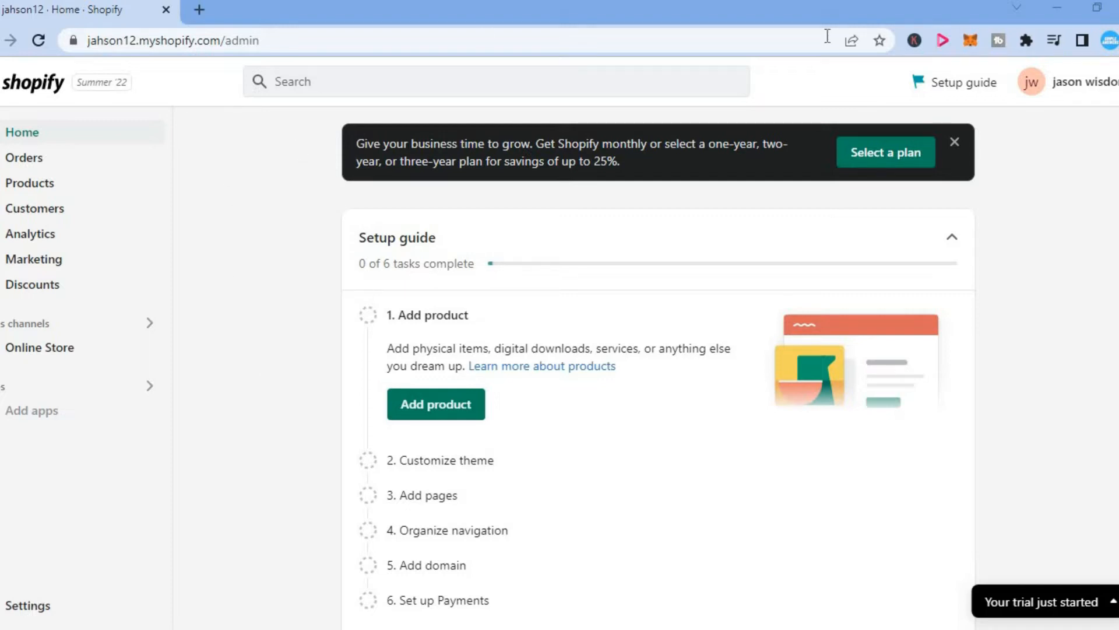
{"action": "mouse_move", "coordinate": [1068, 141]}
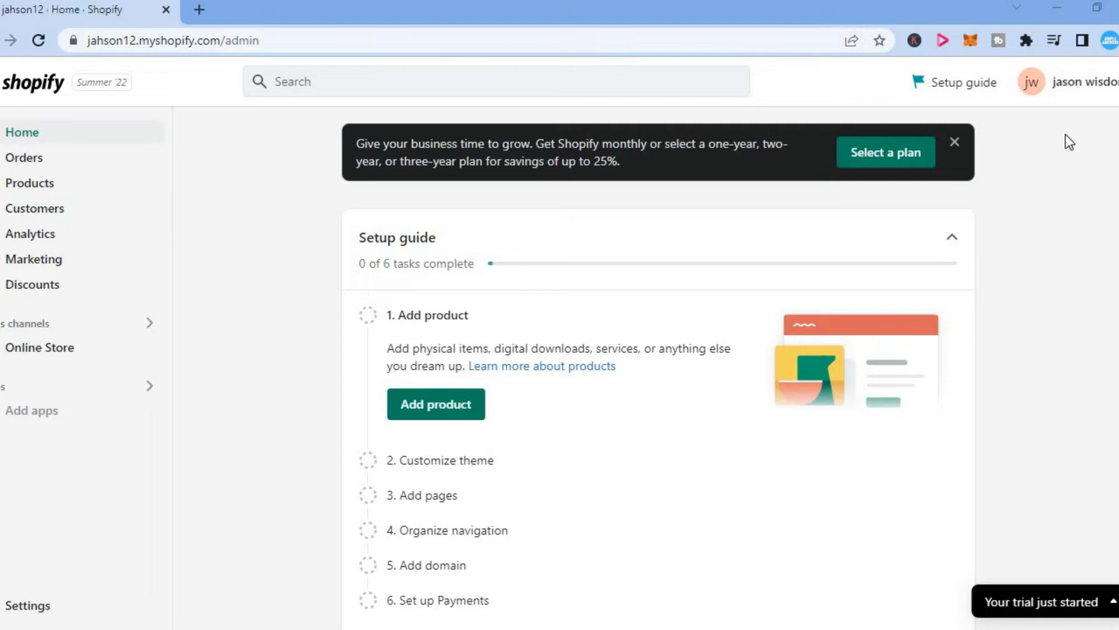
{"action": "mouse_move", "coordinate": [1069, 114]}
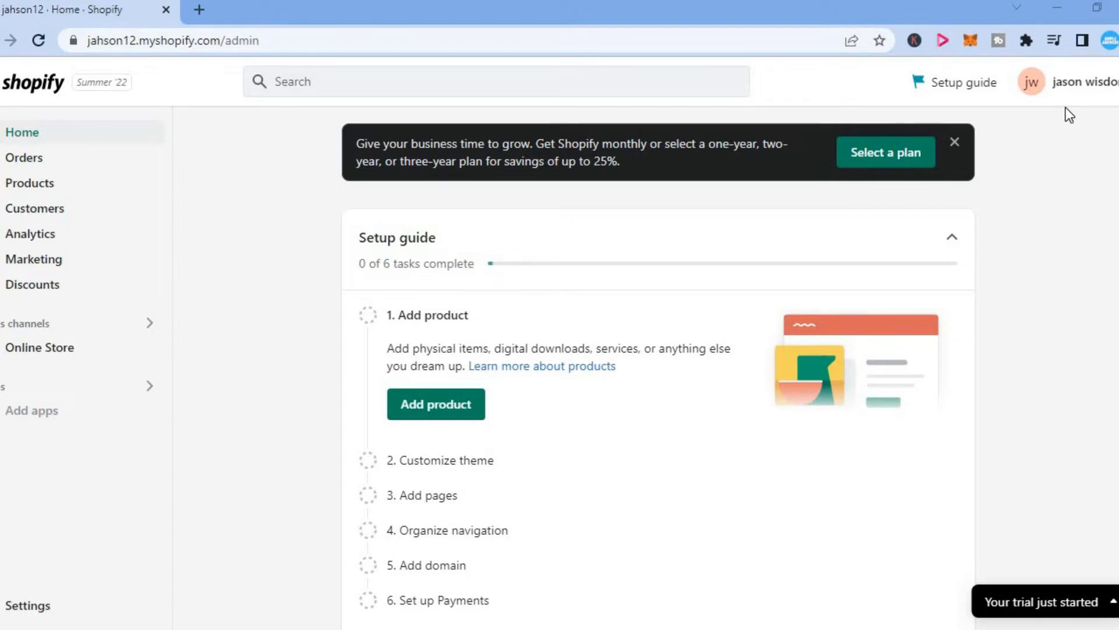
{"action": "mouse_move", "coordinate": [1068, 96]}
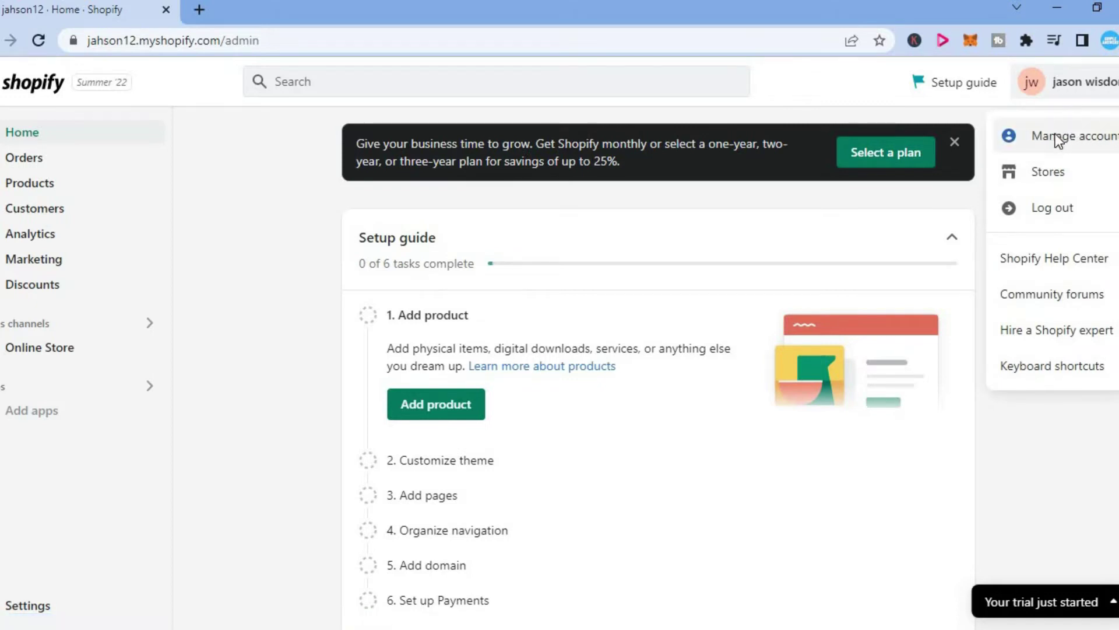
- Open the account profile from the profile menu and select Security in the sidebar
{"action": "left_click", "coordinate": [1075, 136]}
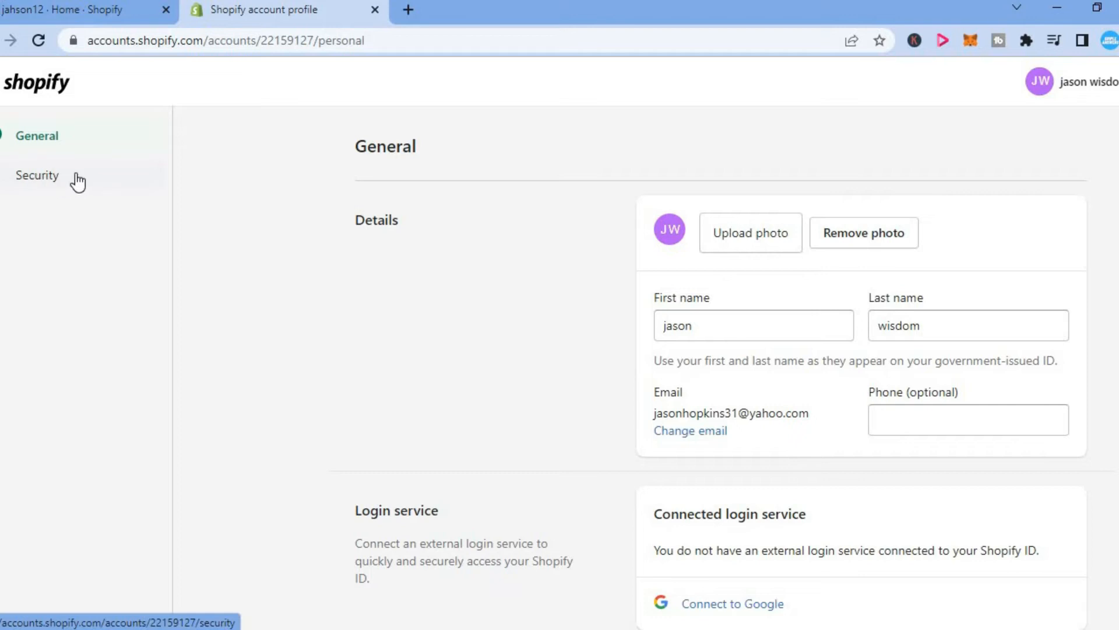
{"action": "left_click", "coordinate": [37, 175]}
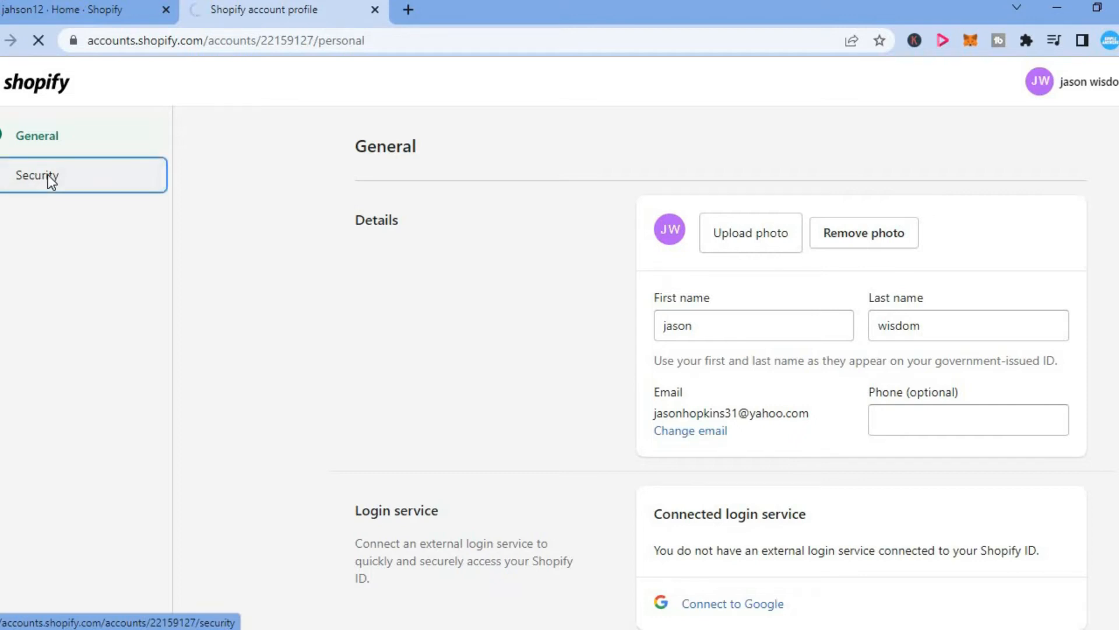
- Go to the Security page and scroll down to the Two-step authentication section
{"action": "left_click", "coordinate": [36, 175]}
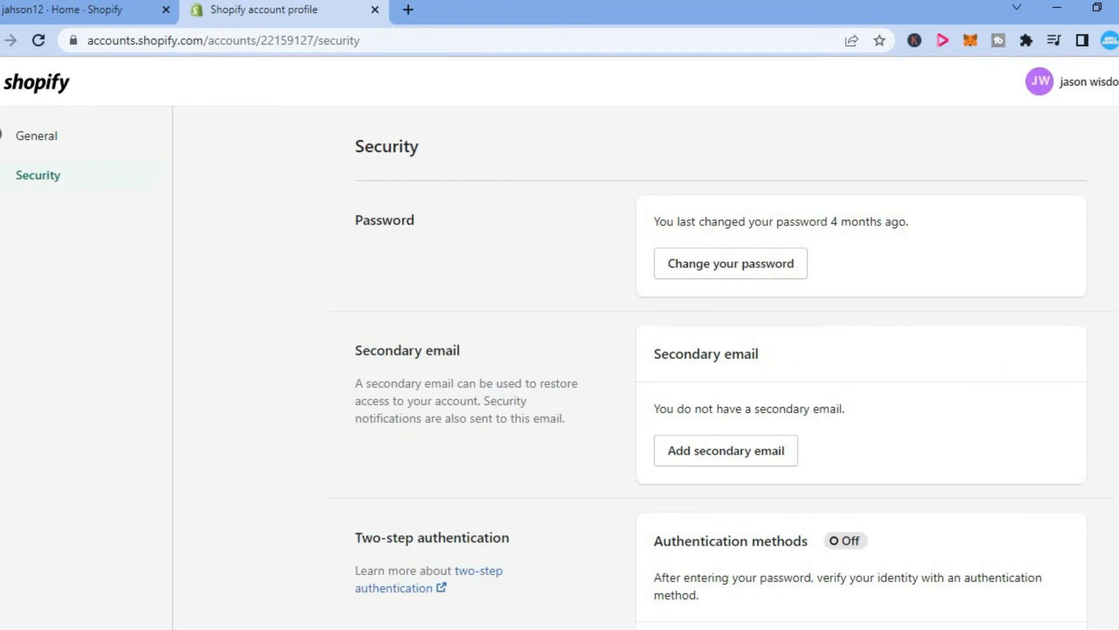
{"action": "scroll", "scroll_direction": "down", "scroll_amount": 3}
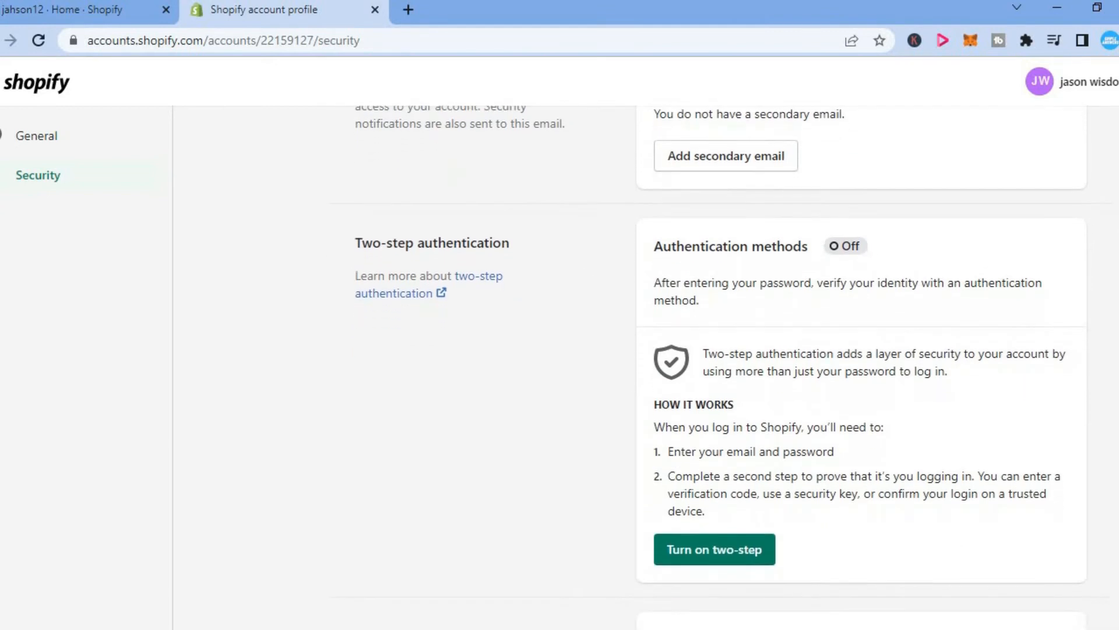
{"action": "mouse_move", "coordinate": [521, 255]}
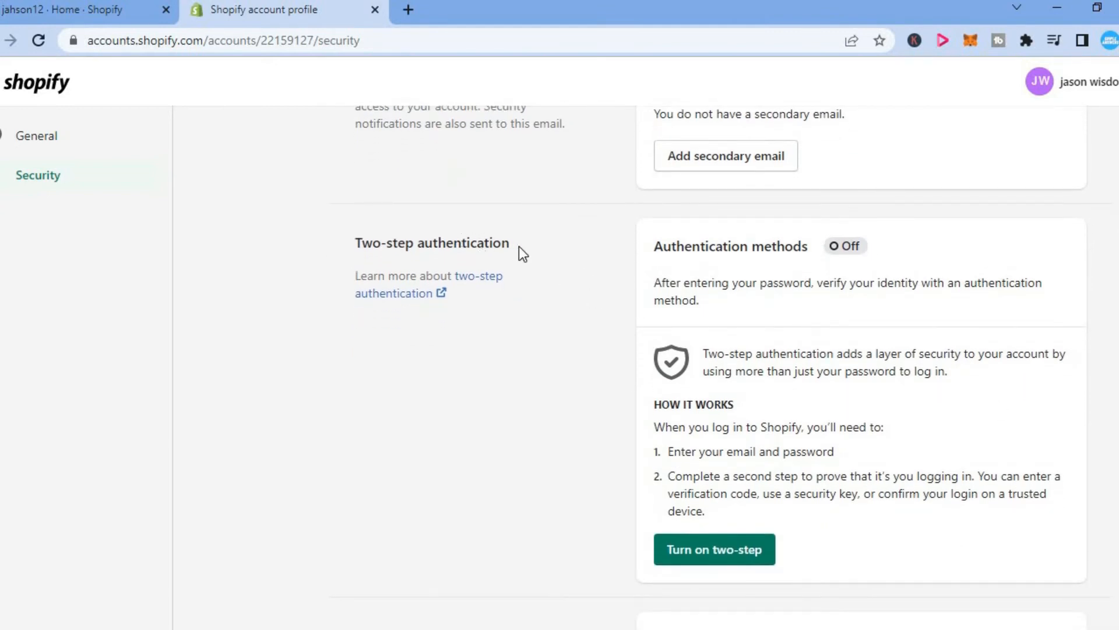
{"action": "scroll", "scroll_direction": "down", "scroll_amount": 3}
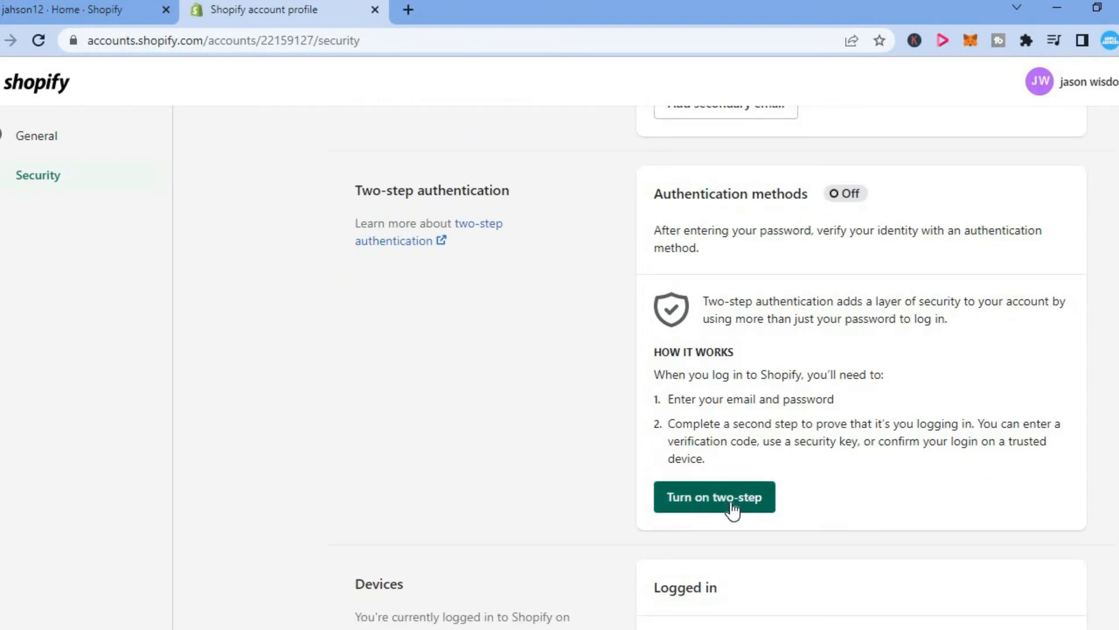
- Choose 'Turn on two-step' to bring up the Verify your password dialog
{"action": "left_click", "coordinate": [713, 496]}
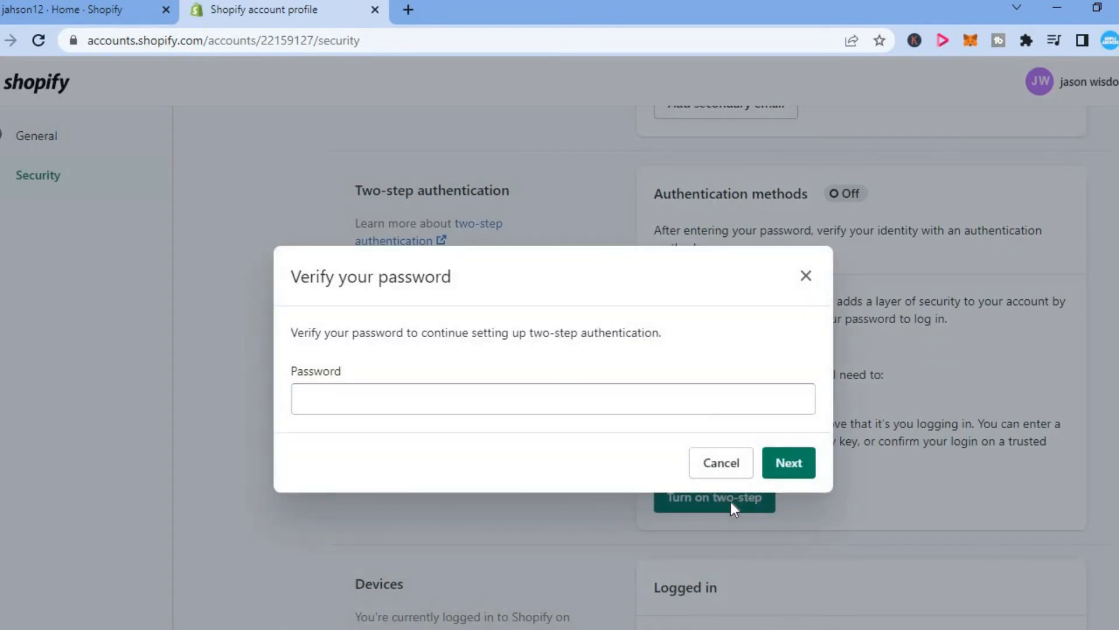
{"action": "mouse_move", "coordinate": [471, 398]}
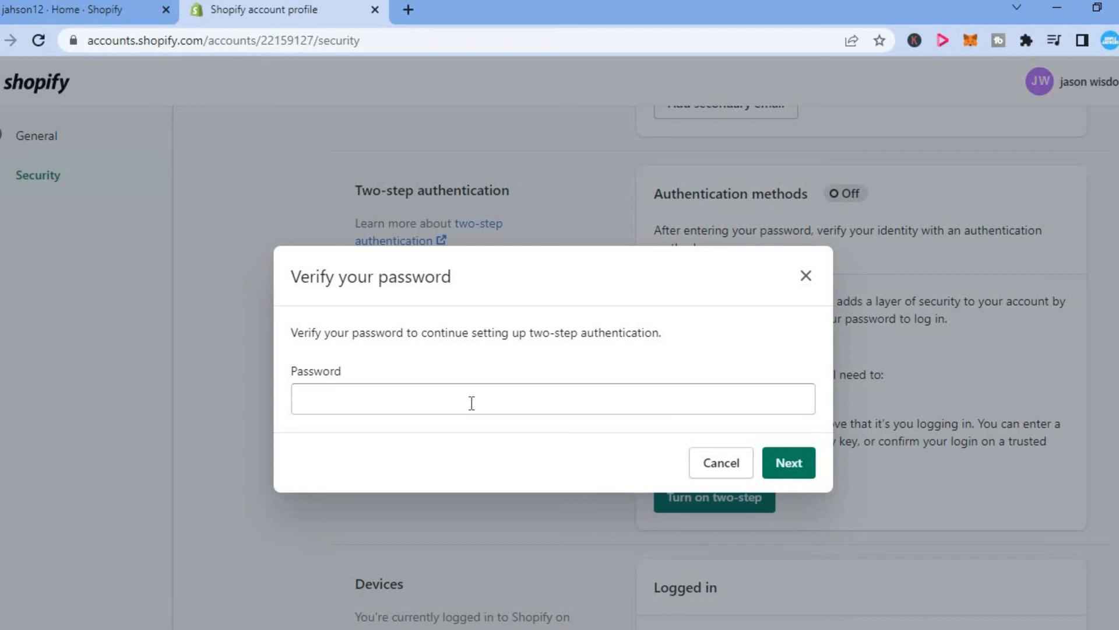
{"action": "mouse_move", "coordinate": [783, 439]}
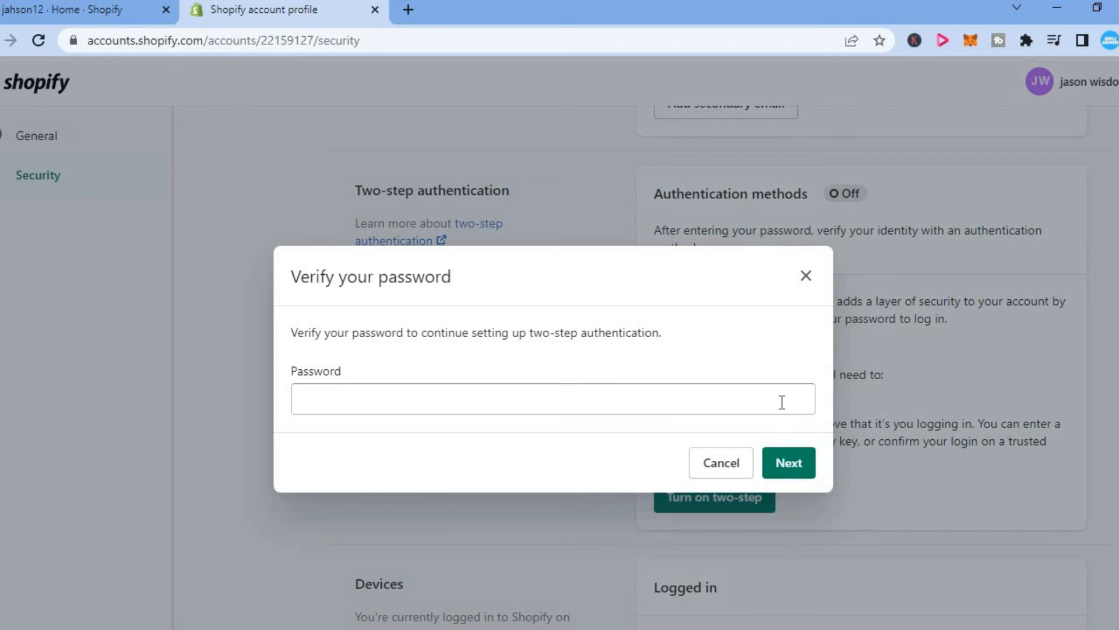
{"action": "mouse_move", "coordinate": [813, 300]}
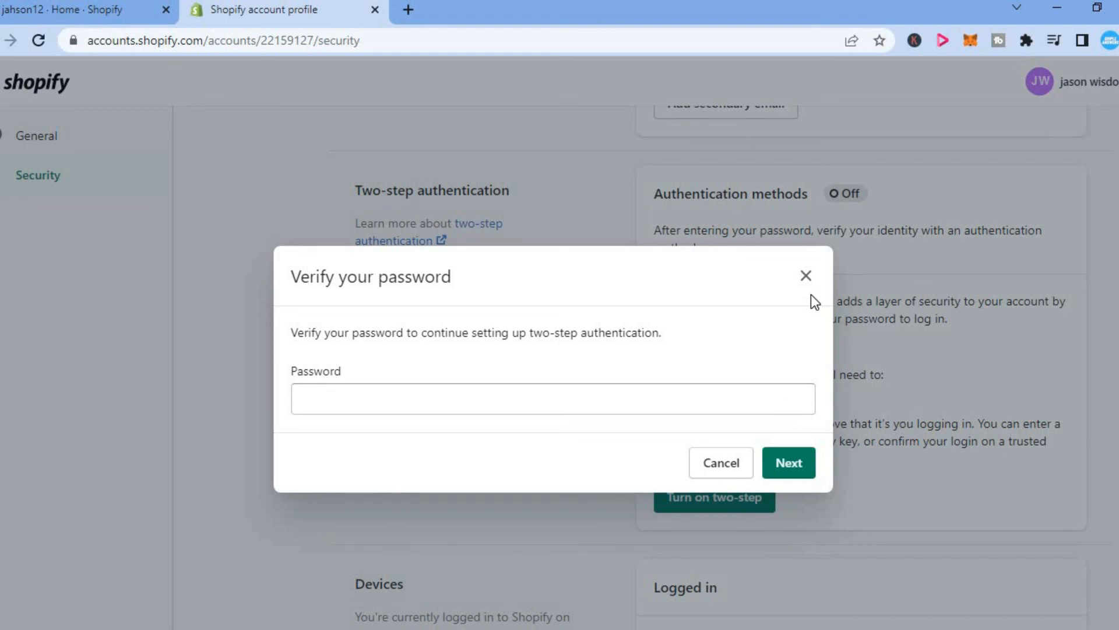